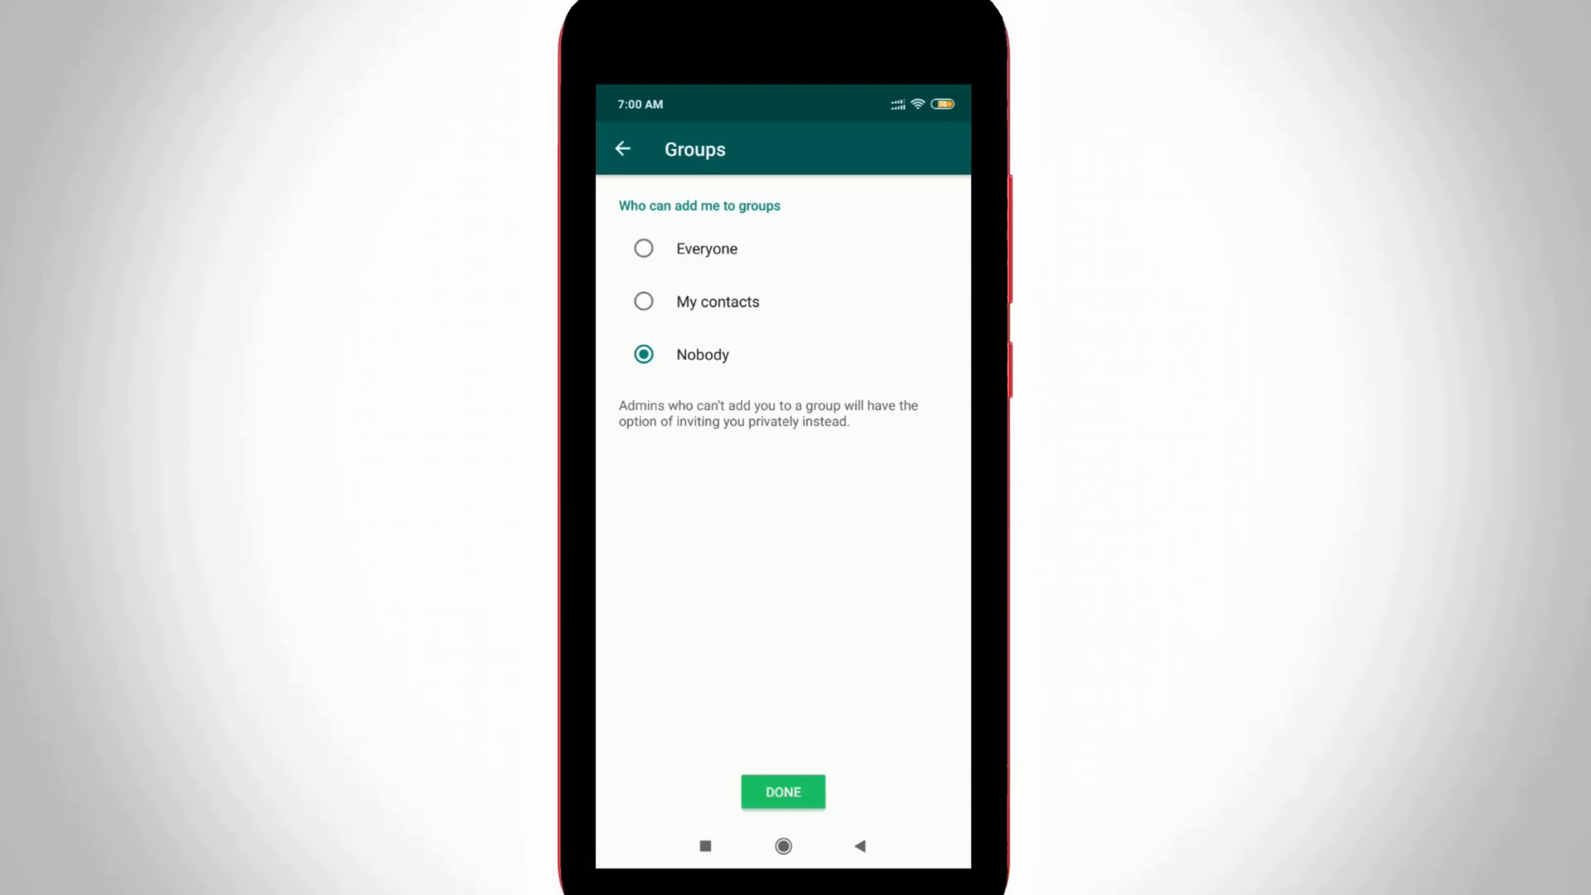
- Exit WhatsApp and return to the Android home screen
left_click(782, 790)
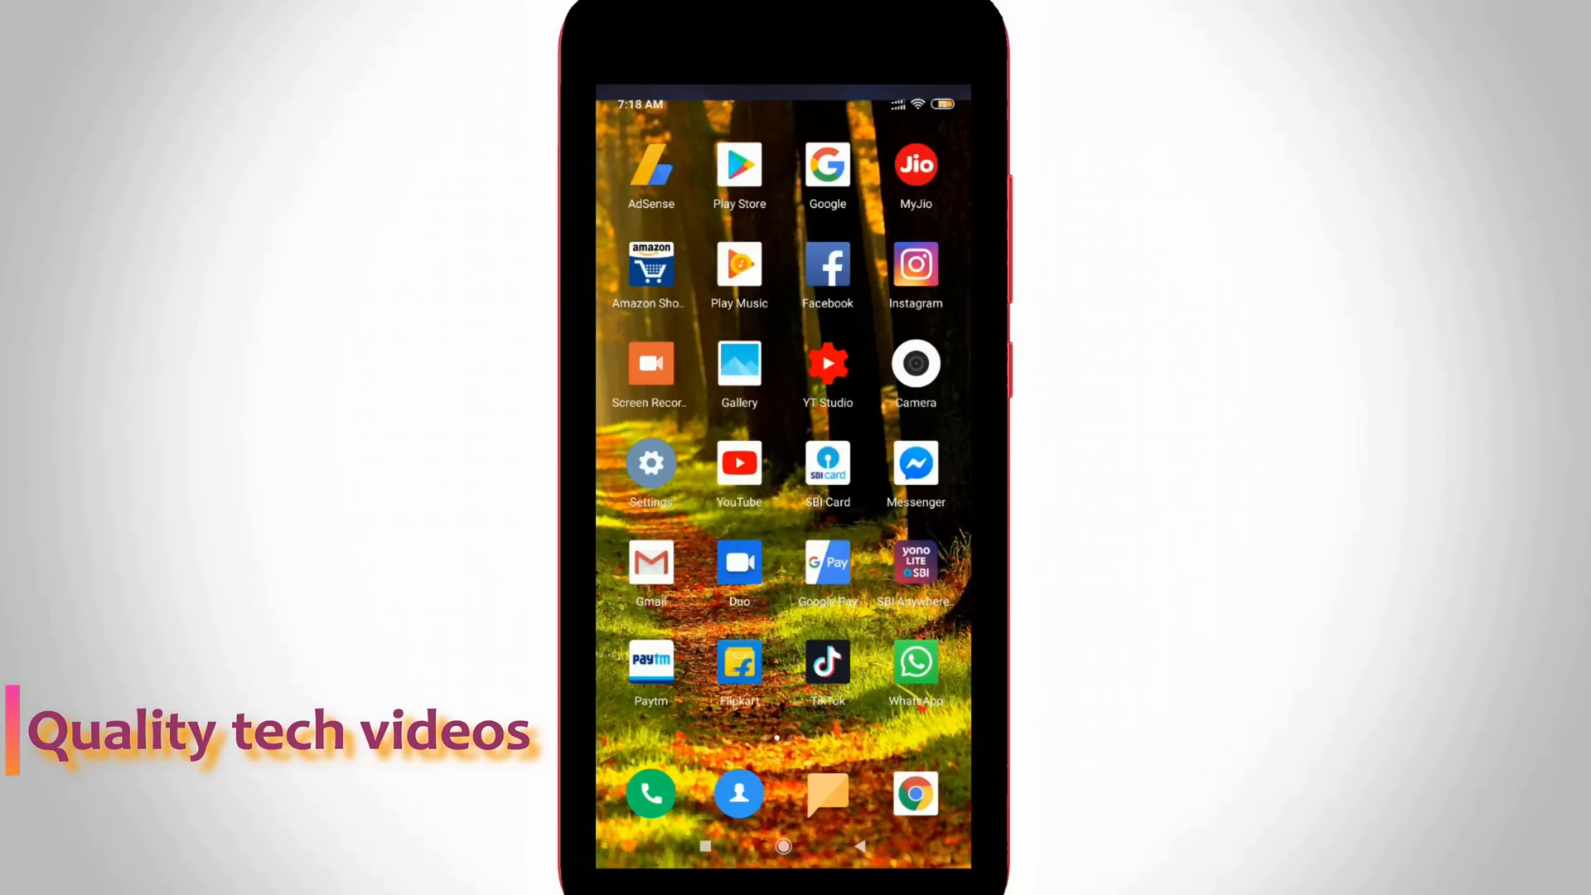
- Launch WhatsApp and reach its Settings page via the three-dot menu
left_click(915, 662)
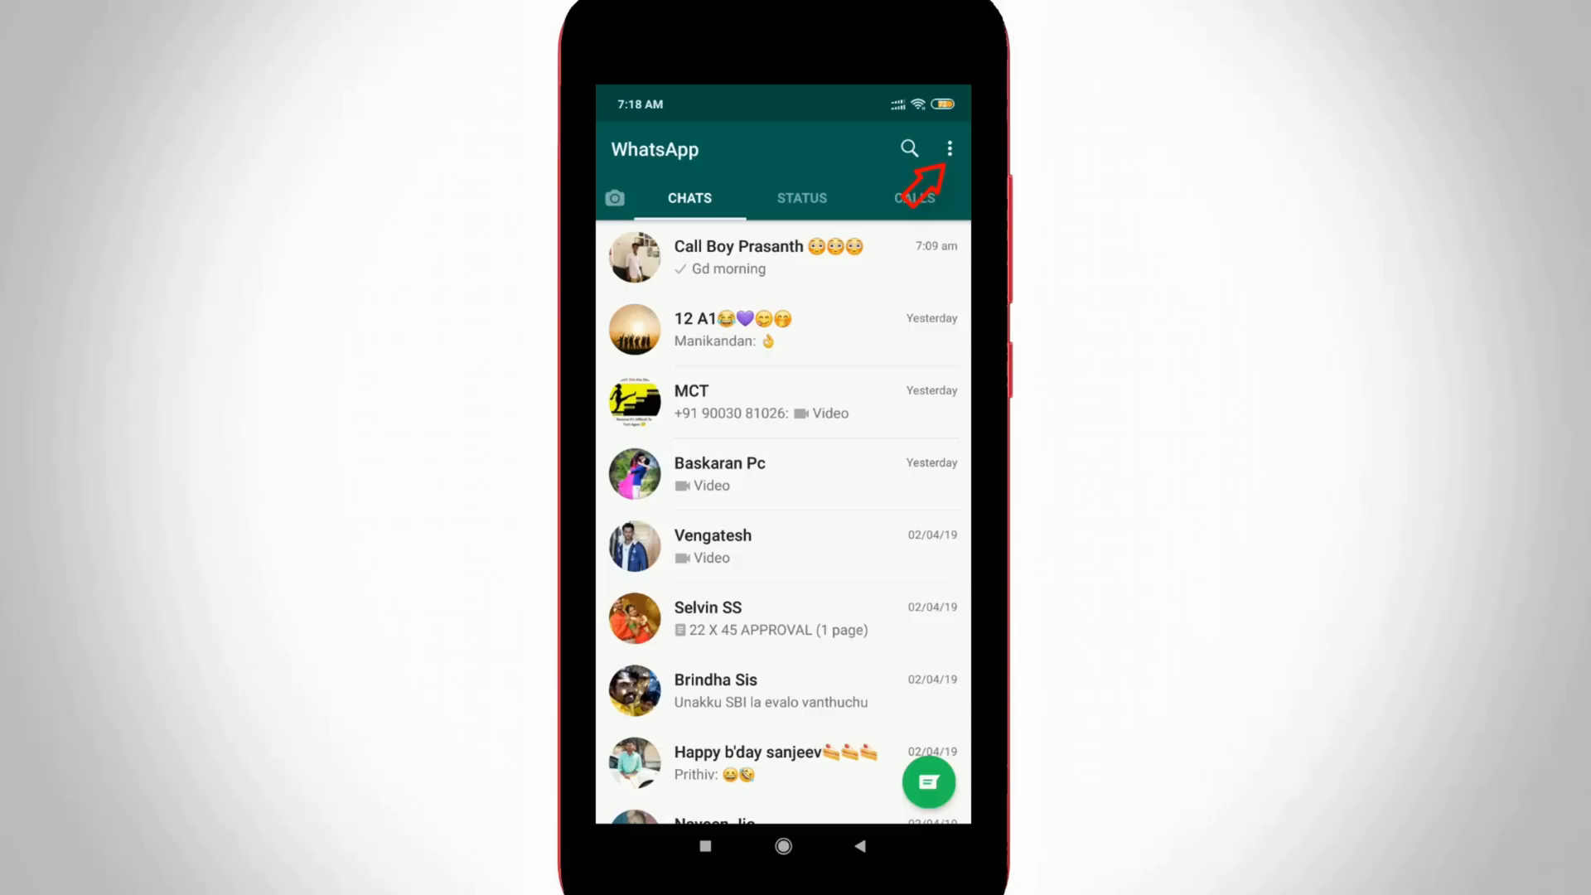
left_click(948, 147)
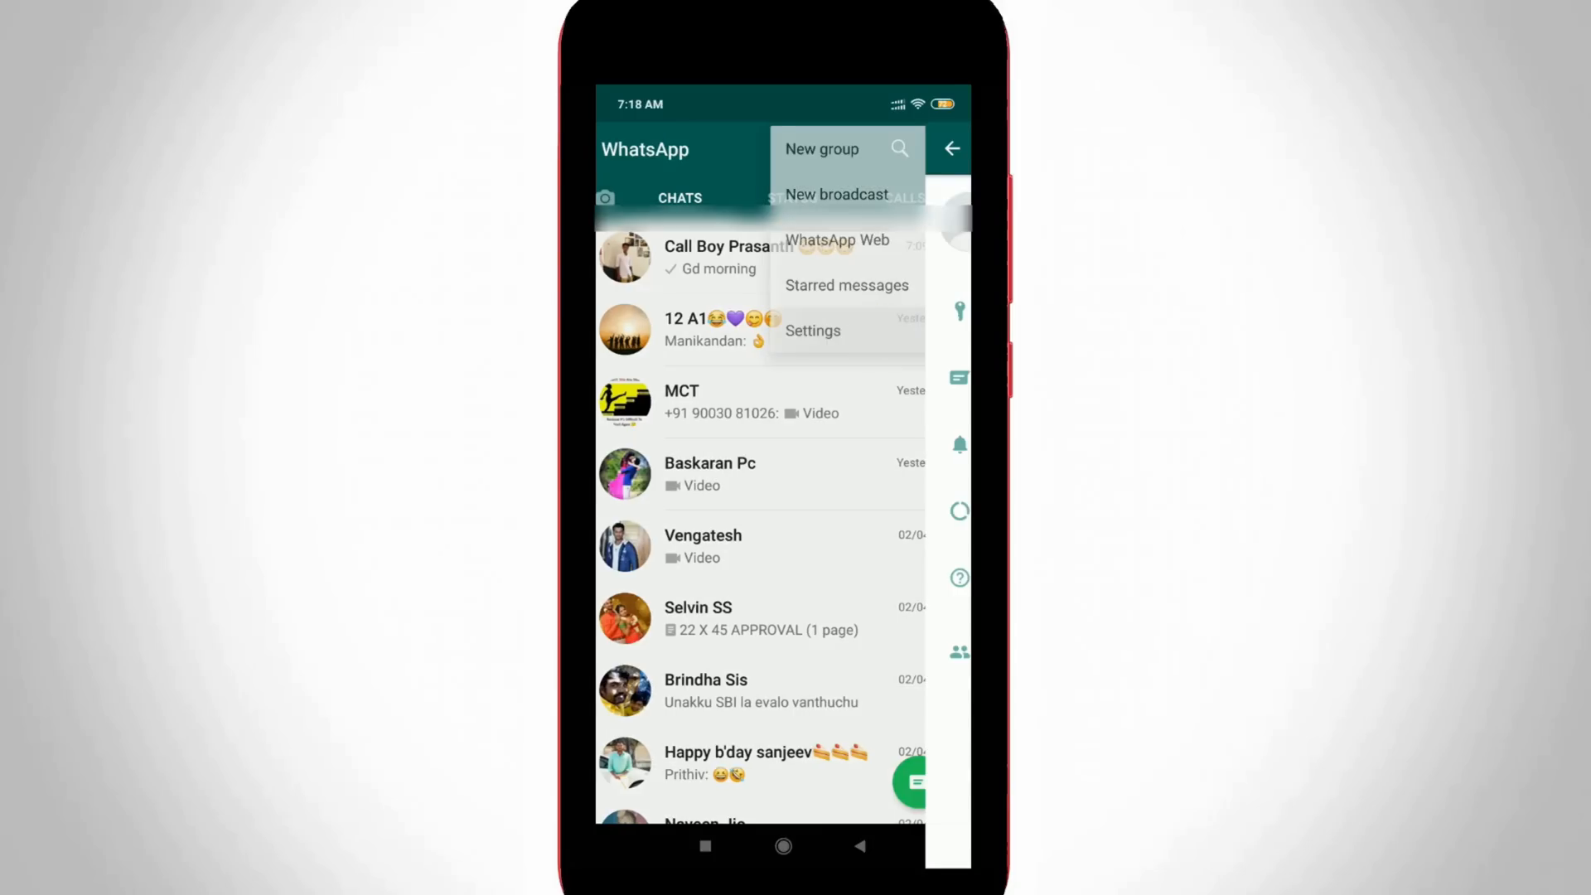
left_click(811, 330)
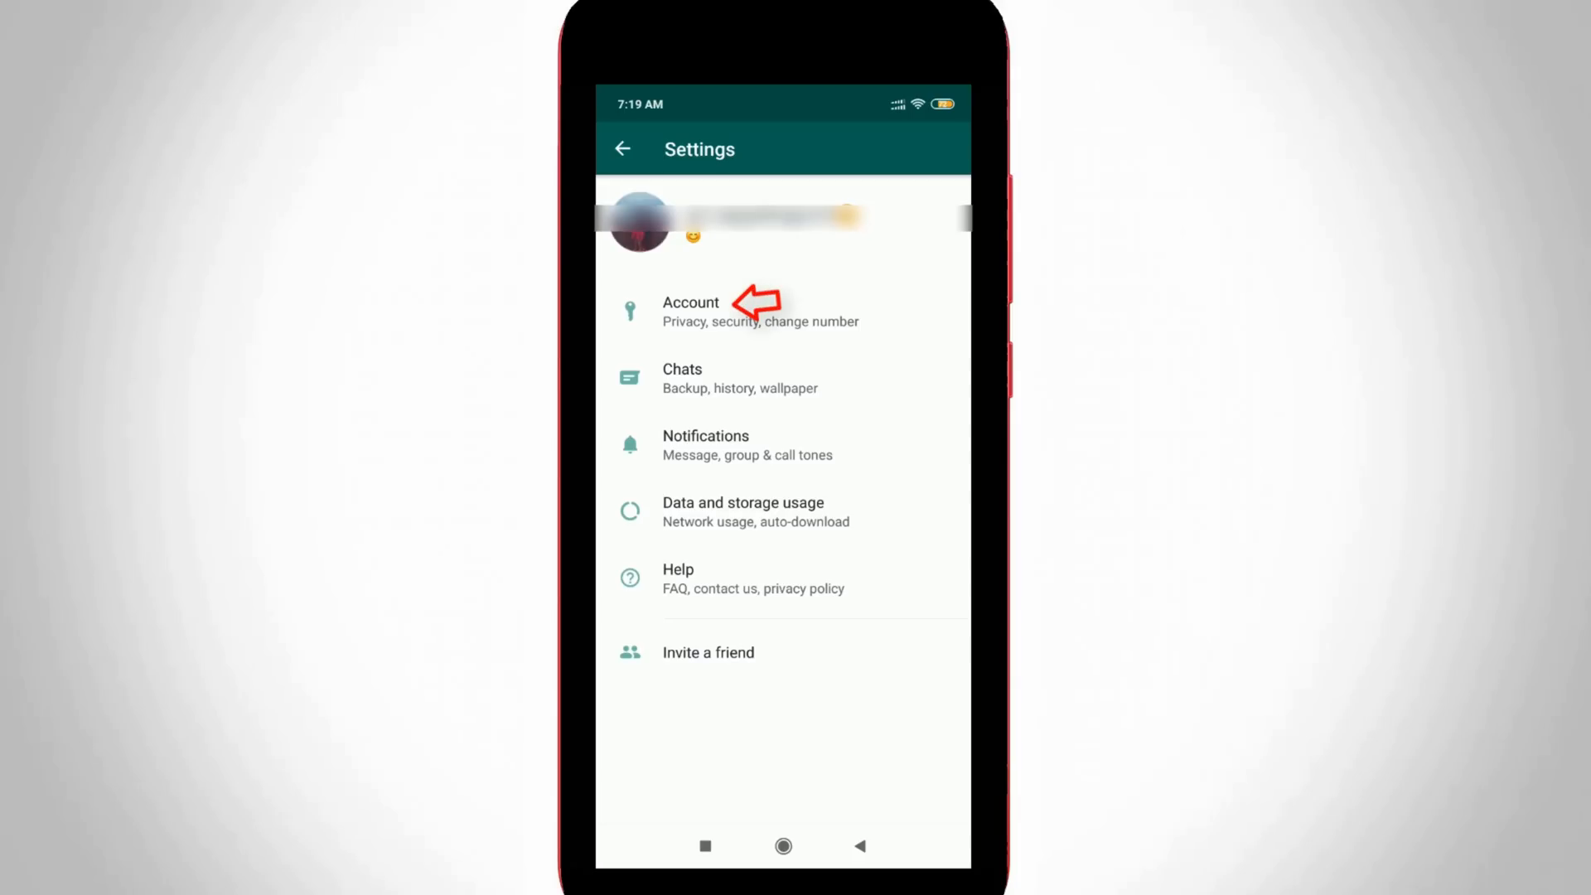
- Go through Account to the Privacy page, where Groups shows Everyone
left_click(689, 310)
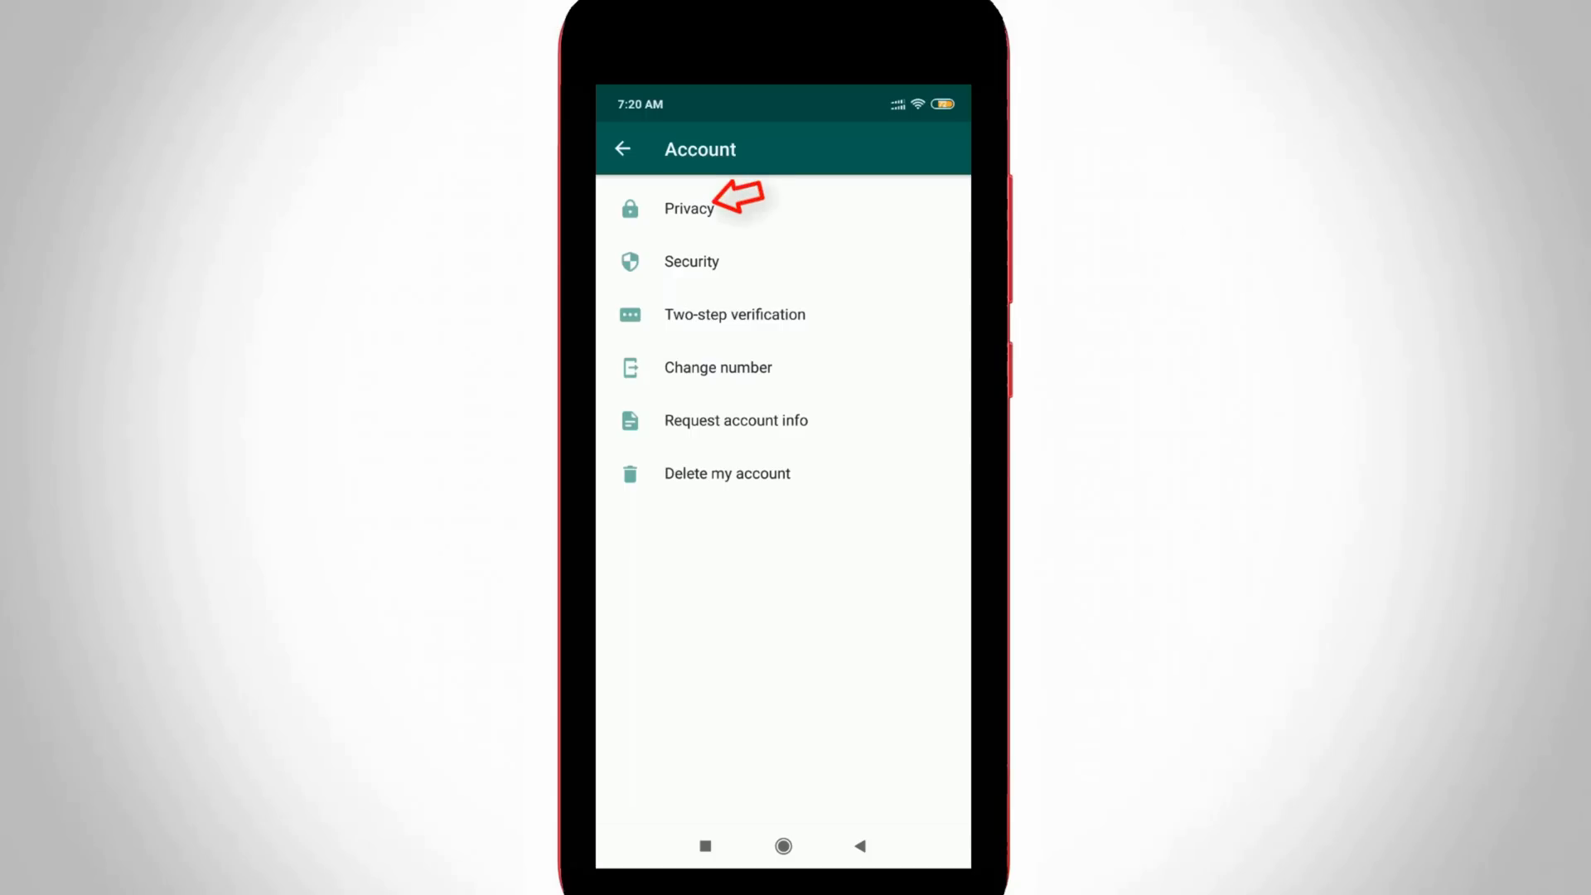
left_click(688, 209)
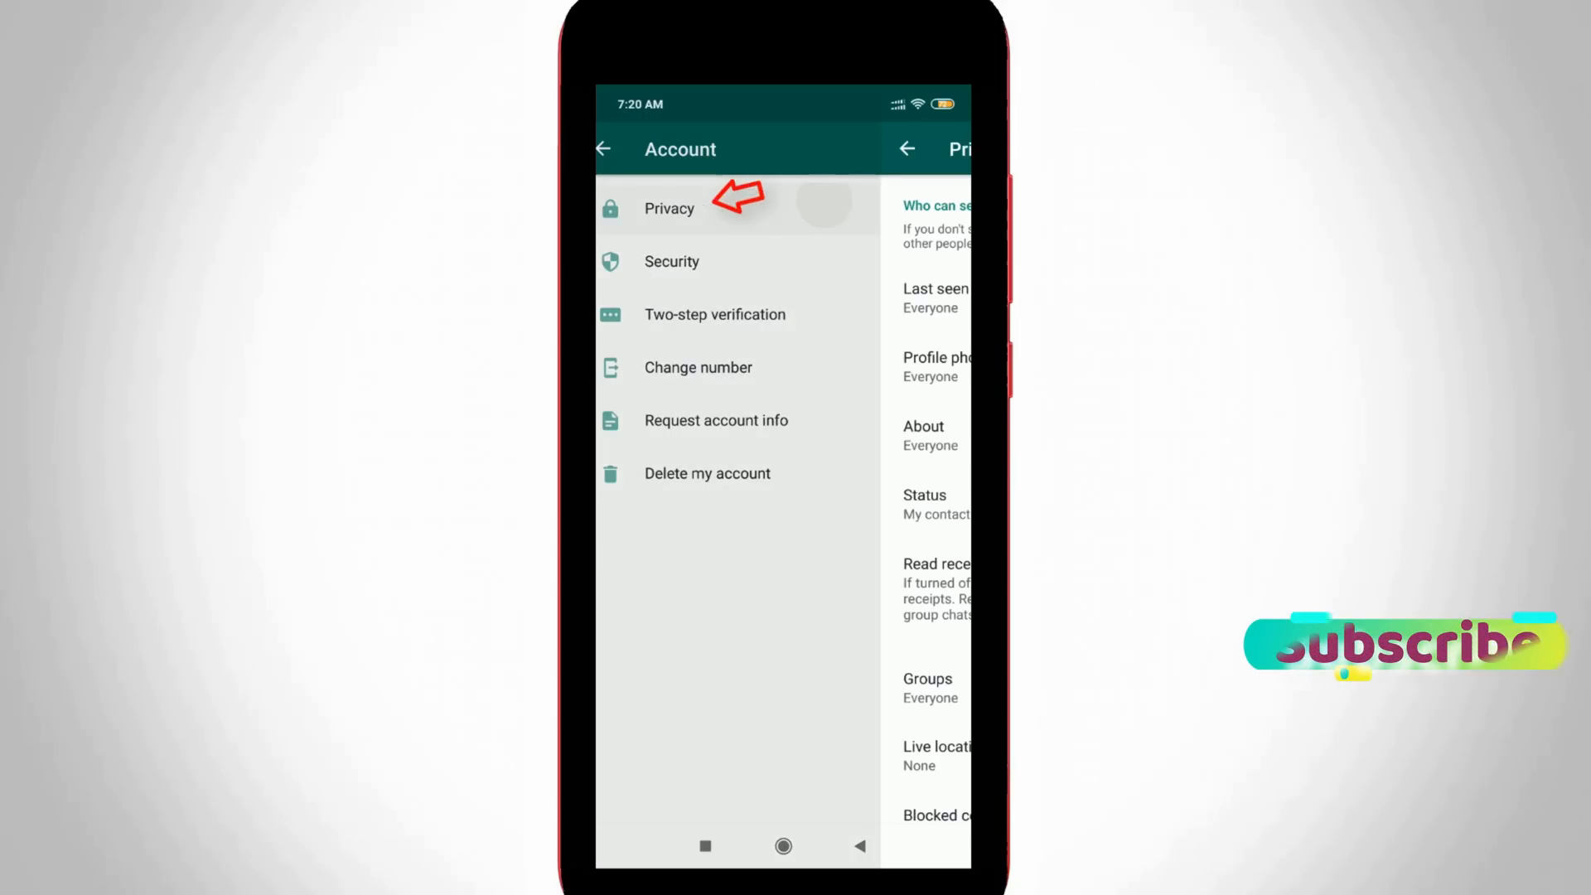
left_click(670, 209)
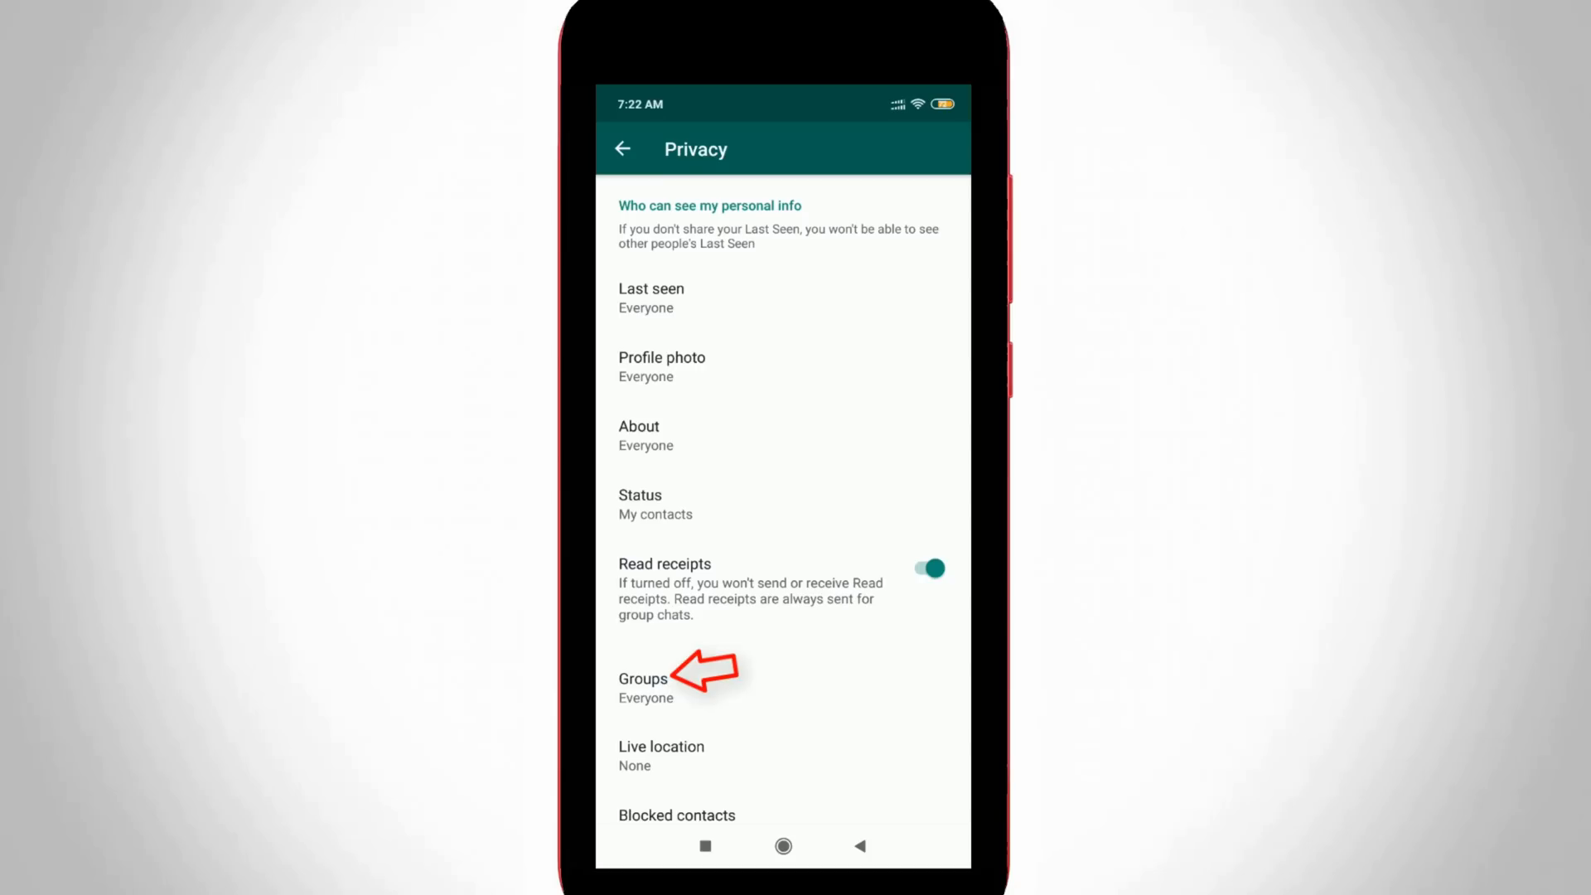
- Set the Groups privacy option to Nobody and confirm with Done
left_click(643, 679)
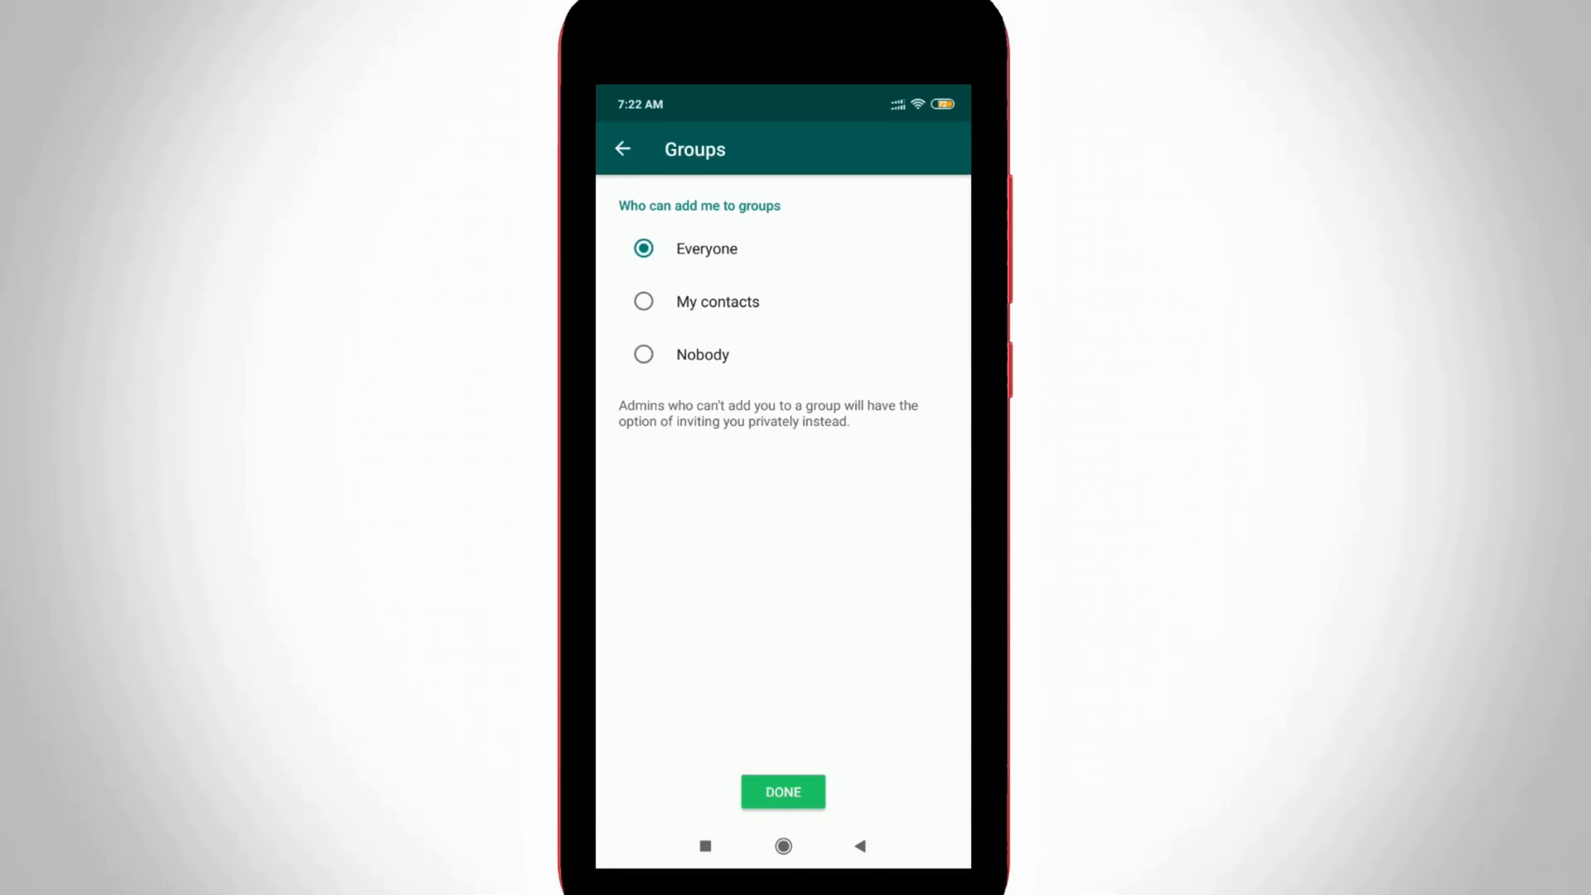
left_click(643, 352)
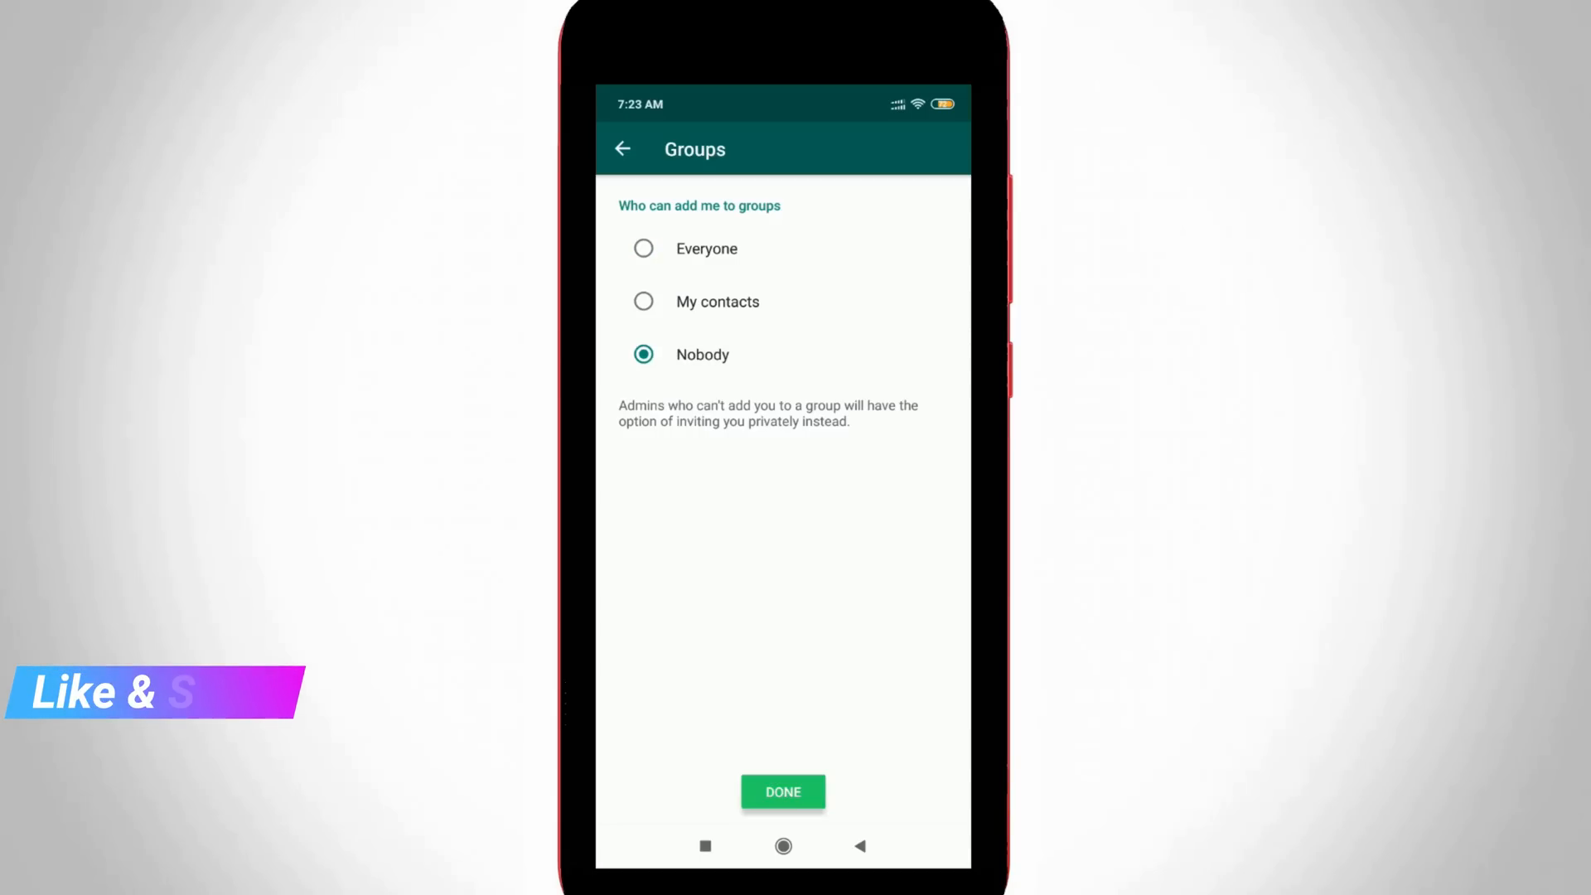
left_click(782, 790)
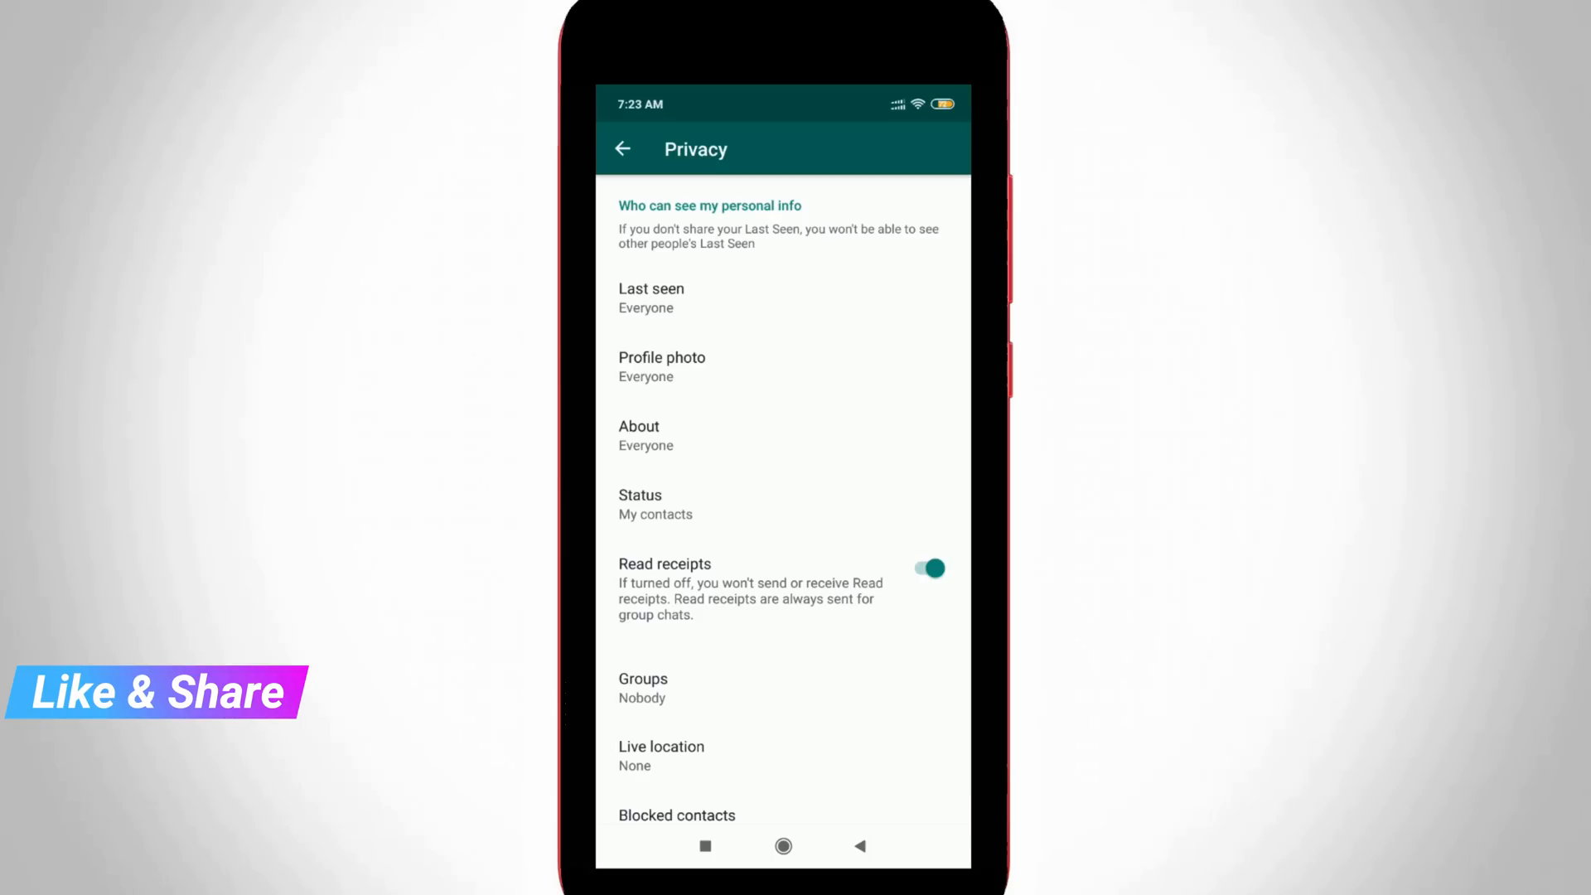